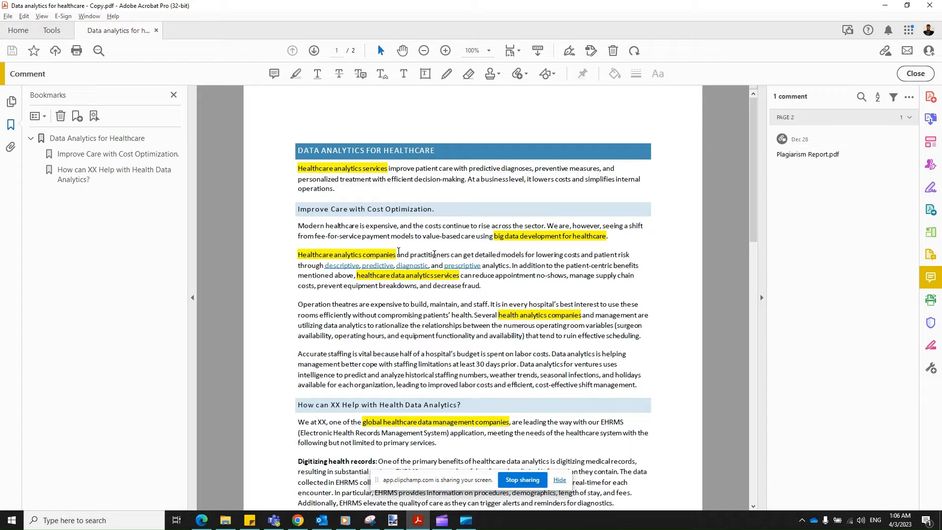
mouse_move(402, 249)
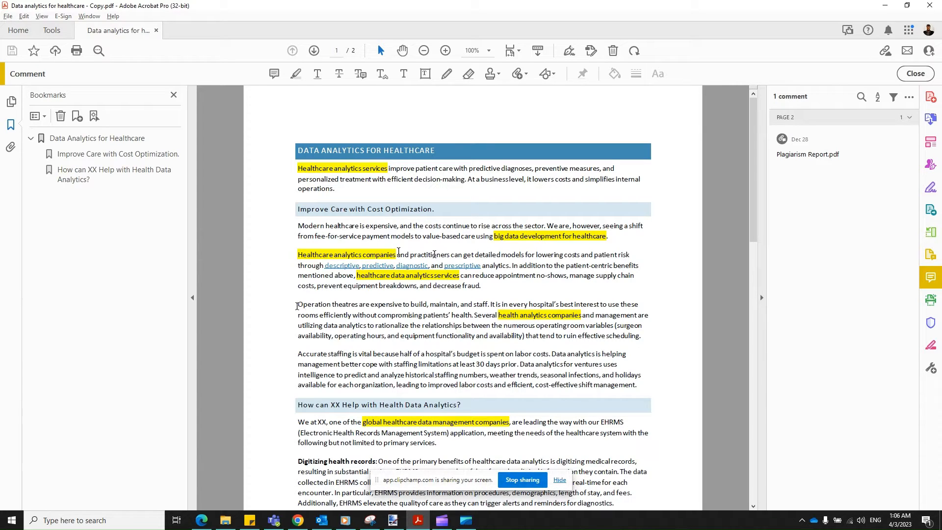
mouse_move(304, 292)
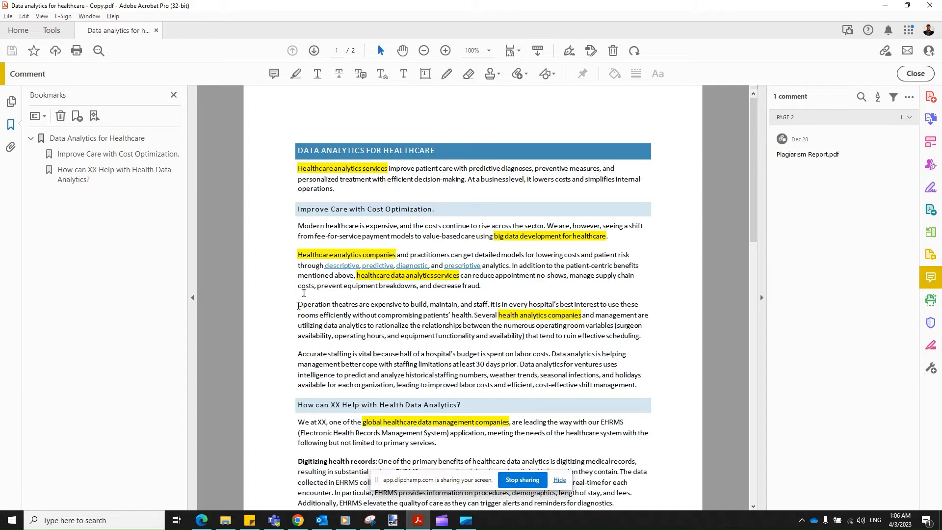
Select the whole paragraph beginning "Operation theatres are expensive" by dragging across it
drag(298, 304, 640, 336)
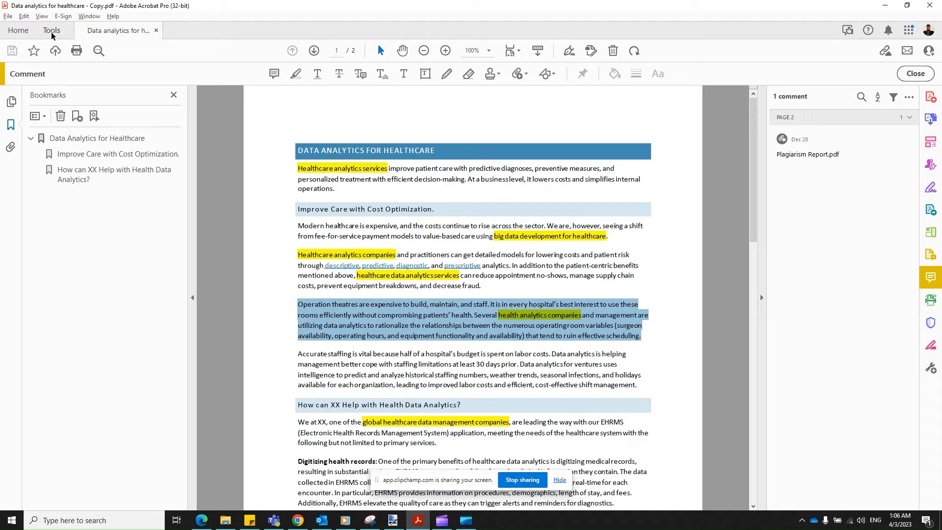
Show the full Tools collection and scroll down to reach Redact under Protect & Standardize
click(52, 29)
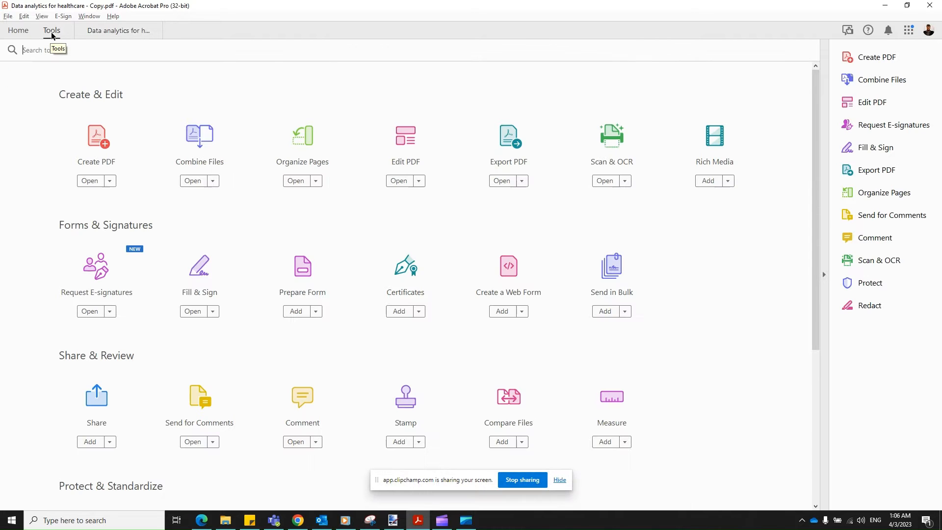
scroll(down, 3)
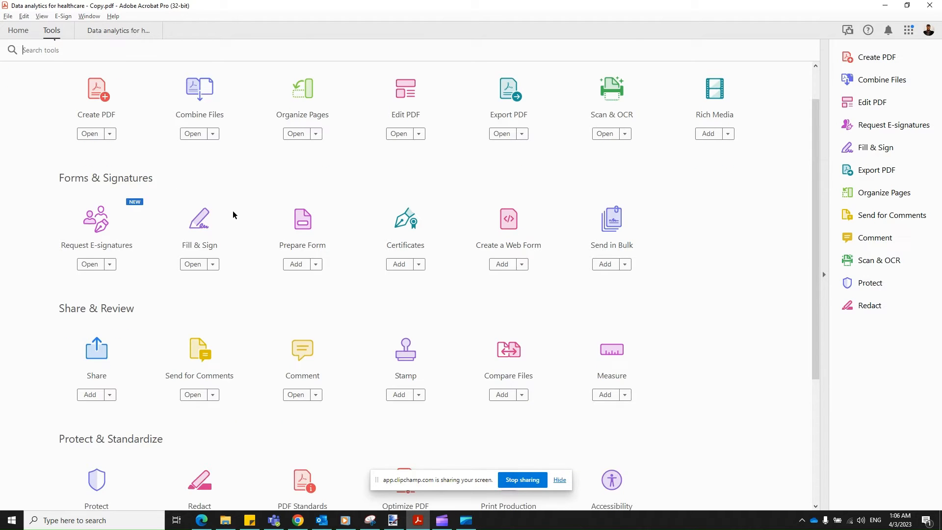
scroll(down, 3)
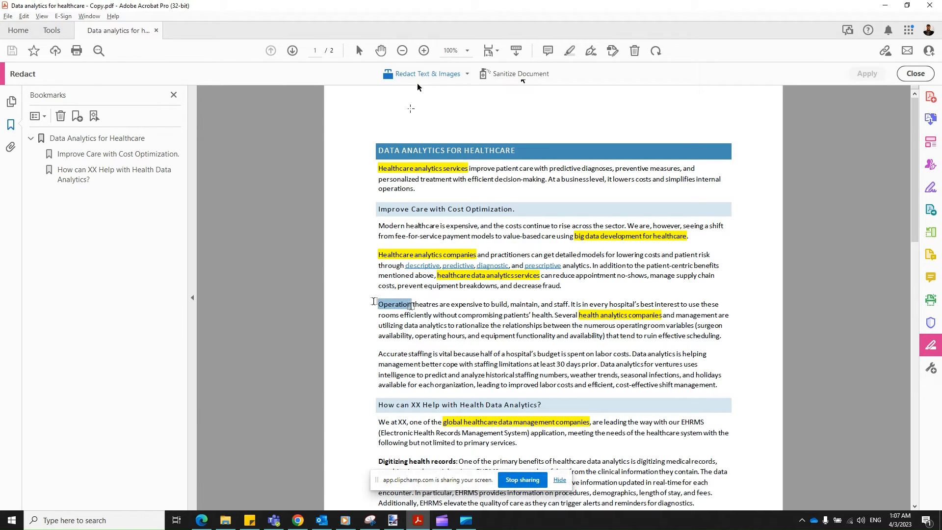
Mark the "Operation theatres" paragraph with a red redaction box using Redact Text & Images
drag(378, 304, 662, 325)
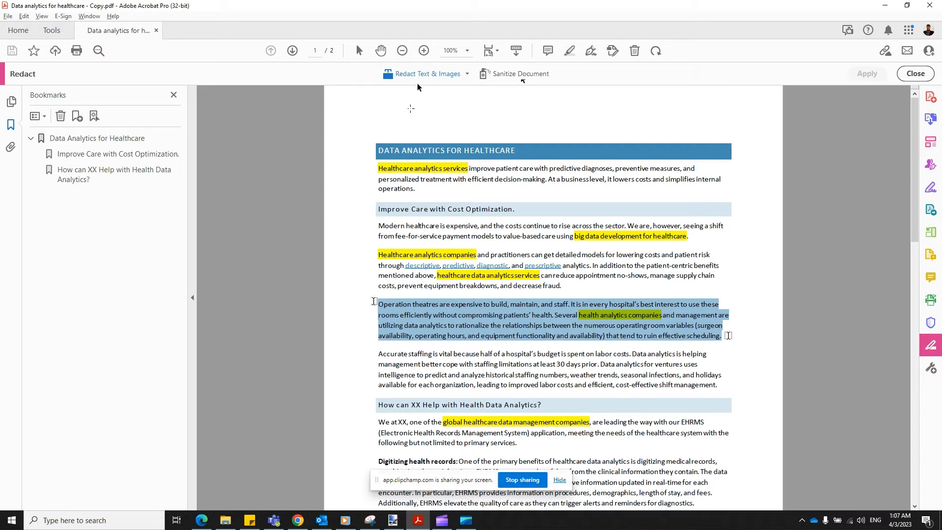
click(543, 325)
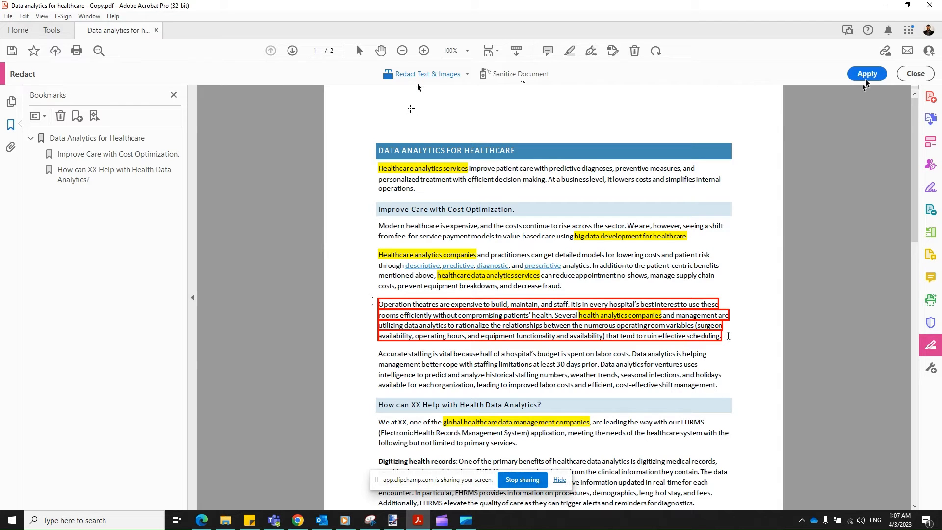
click(867, 73)
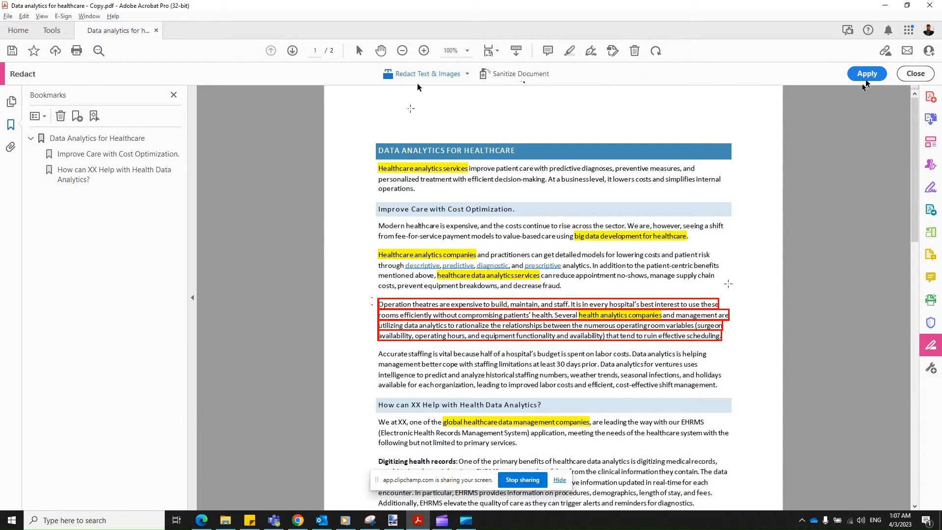
click(867, 72)
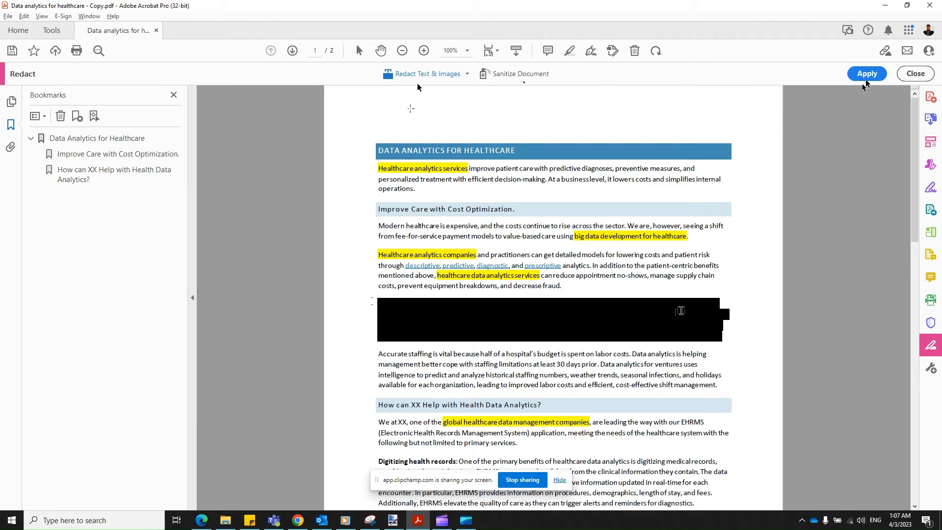
mouse_move(685, 318)
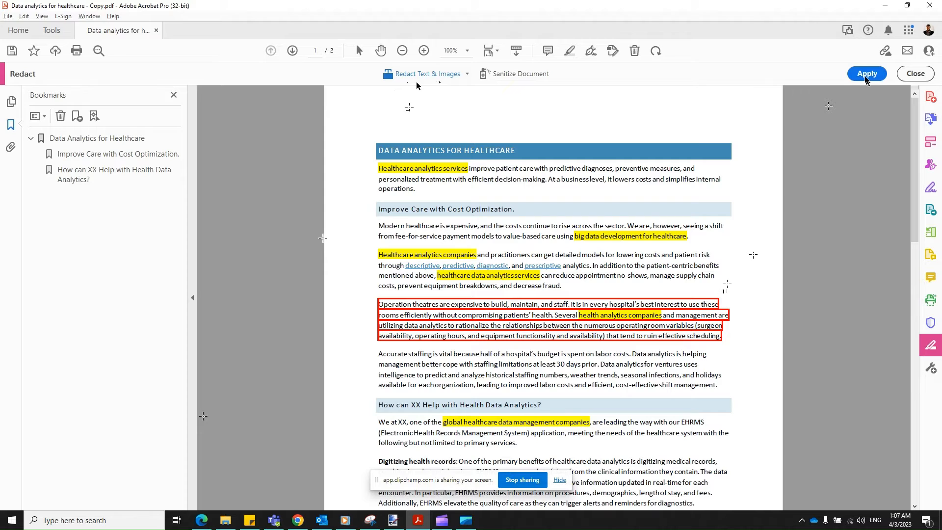
Apply the redactions with 'Sanitize and remove hidden information' kept on, blacking out the paragraph
click(868, 72)
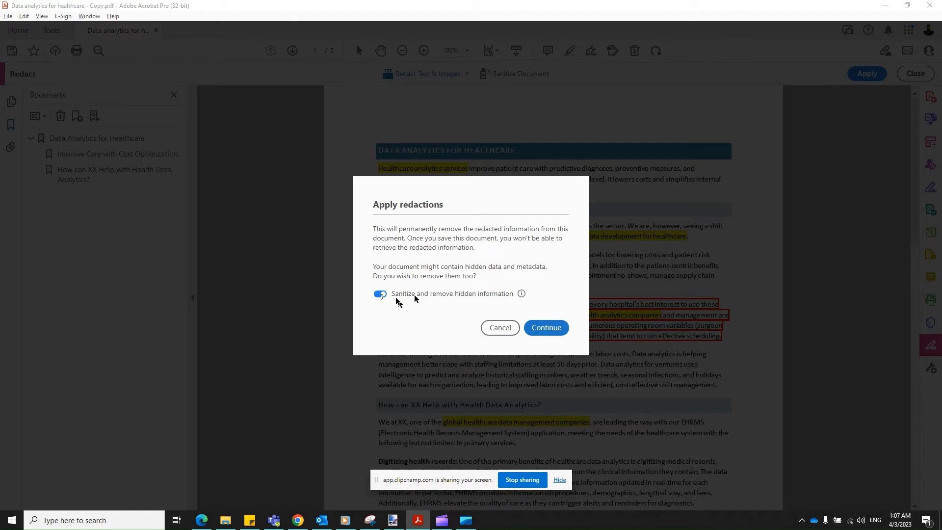
mouse_move(522, 293)
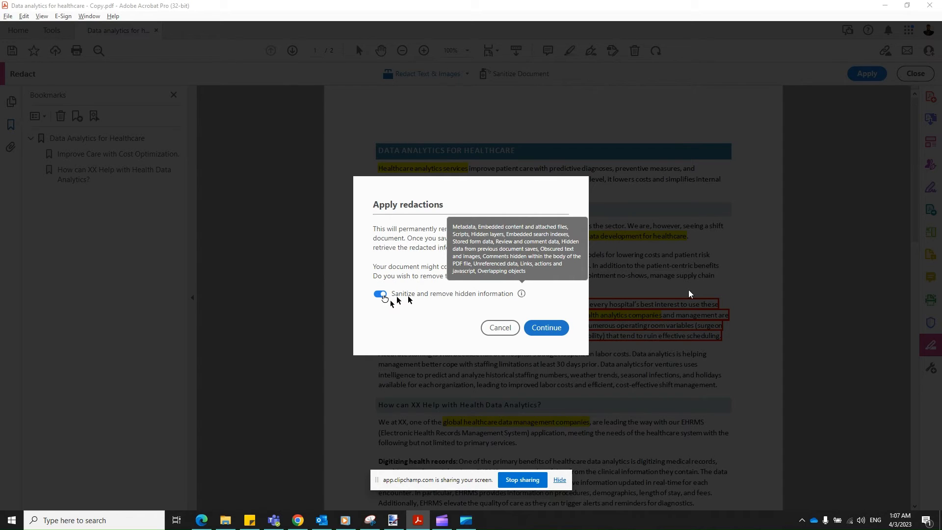
mouse_move(497, 328)
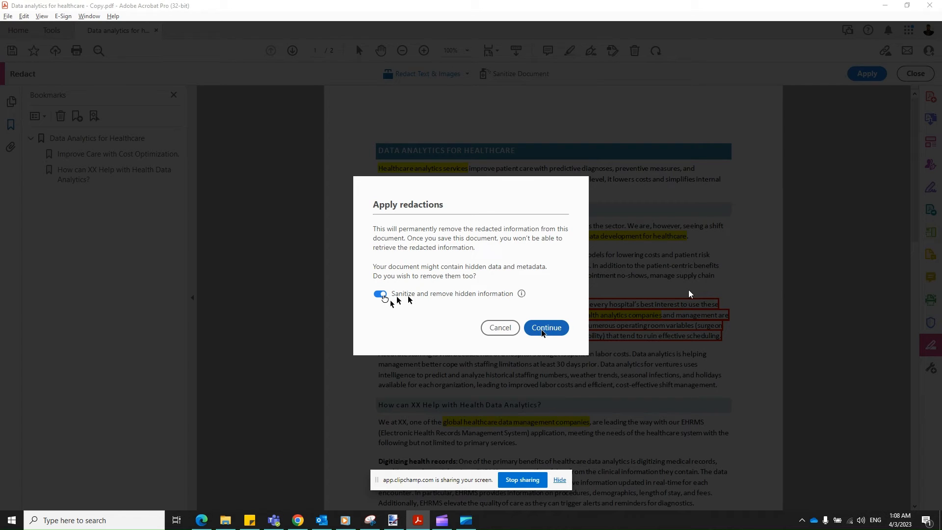
click(546, 327)
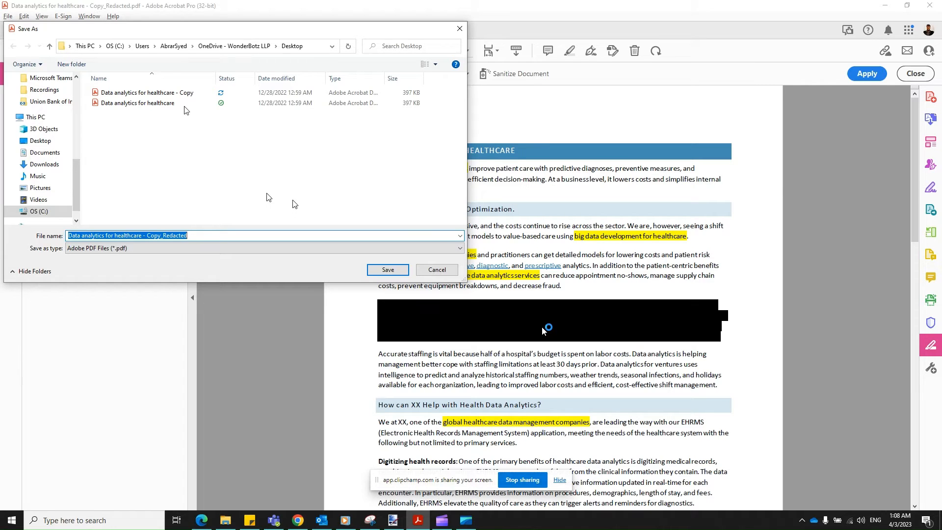
Save the redacted PDF over the existing 'Data analytics for healthcare - Copy' file, replacing it
click(146, 92)
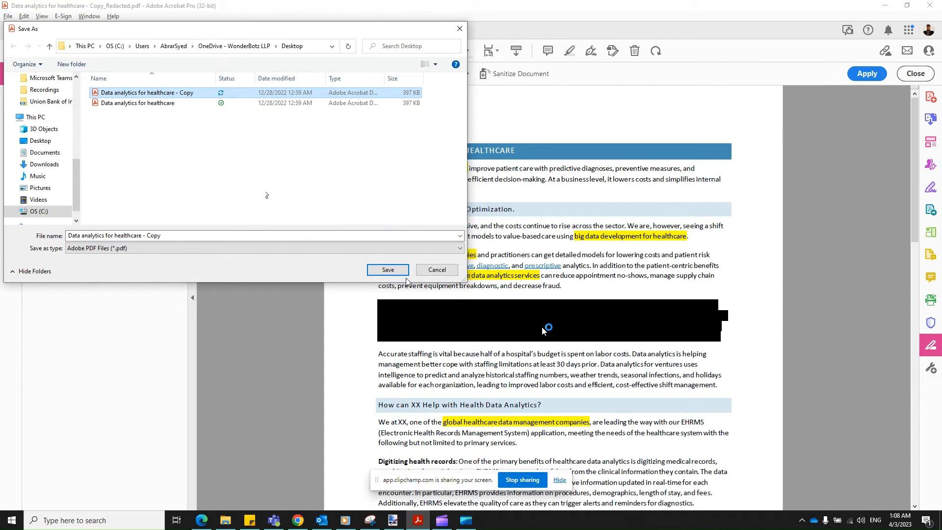
click(388, 269)
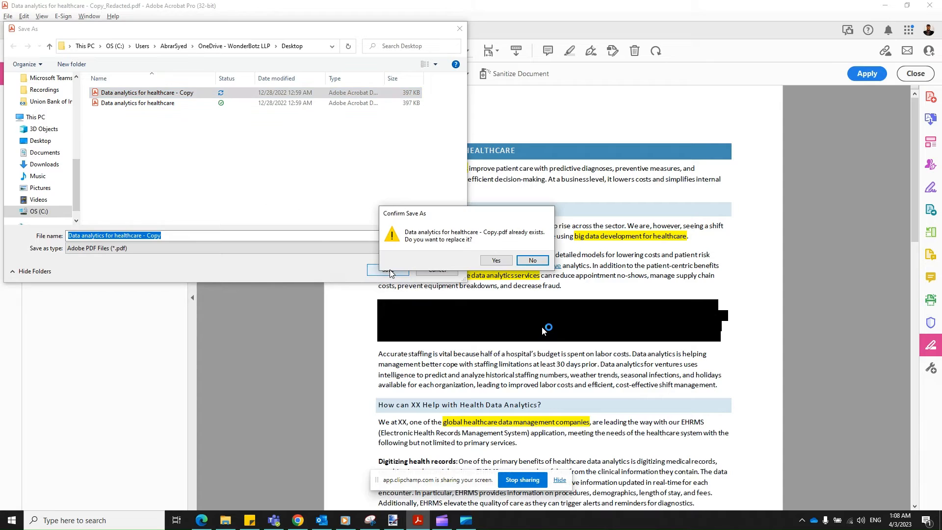
click(495, 260)
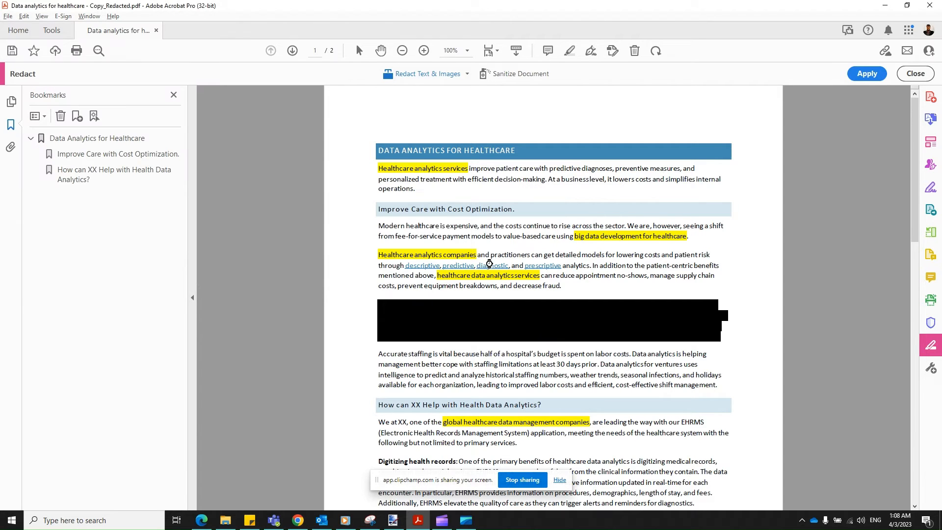
click(868, 73)
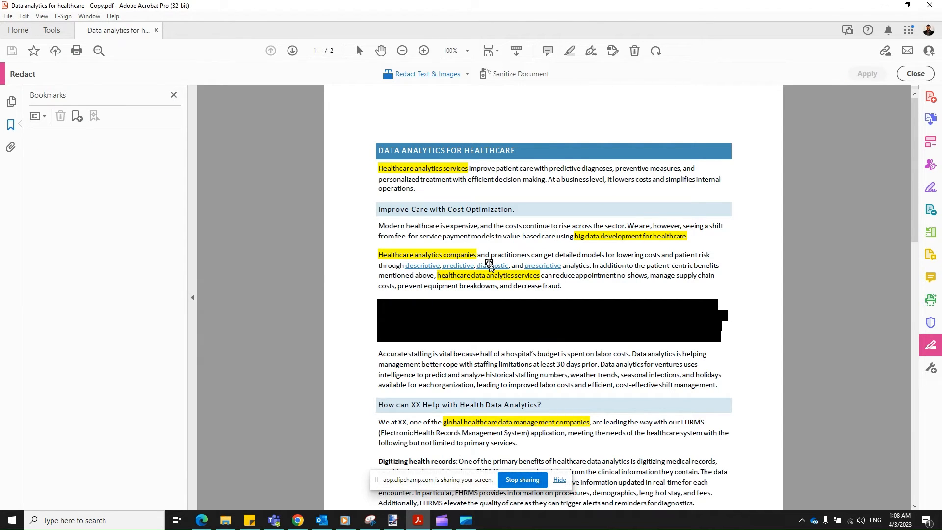
mouse_move(502, 325)
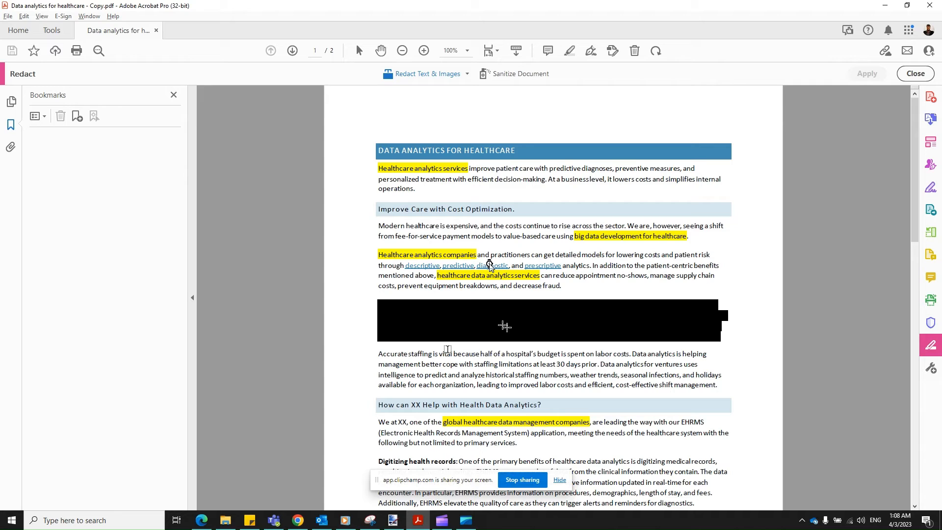
mouse_move(429, 314)
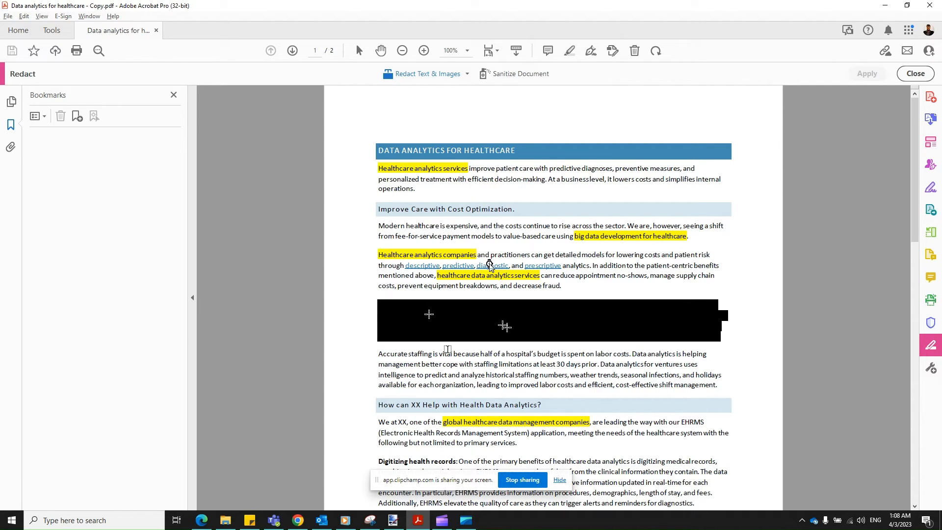
mouse_move(367, 326)
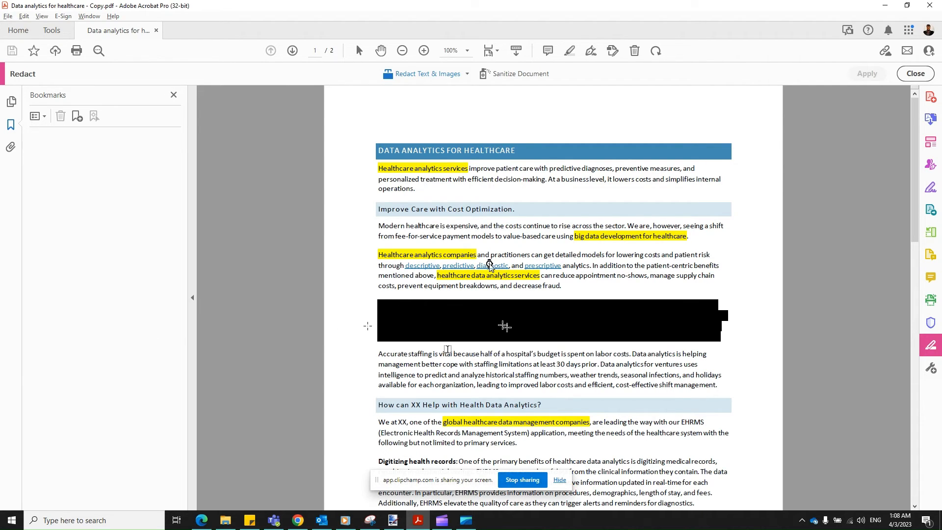
mouse_move(414, 319)
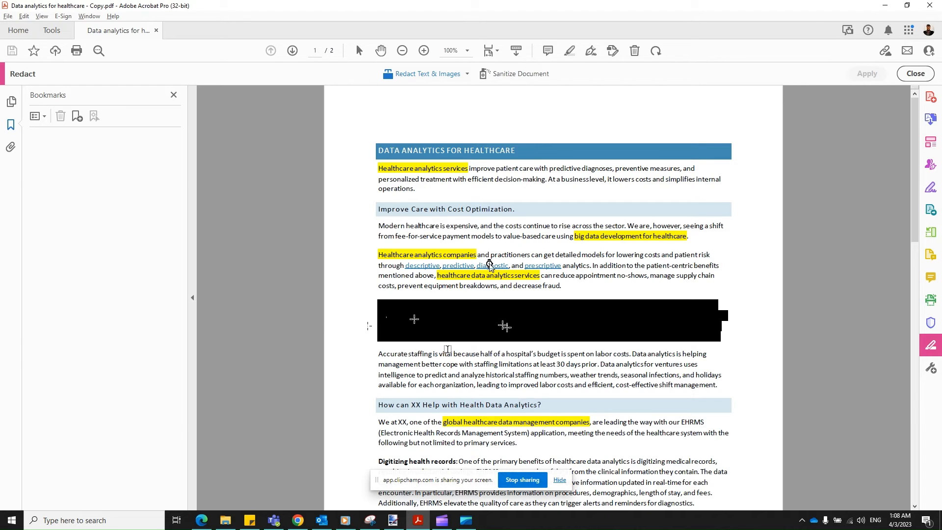
mouse_move(564, 316)
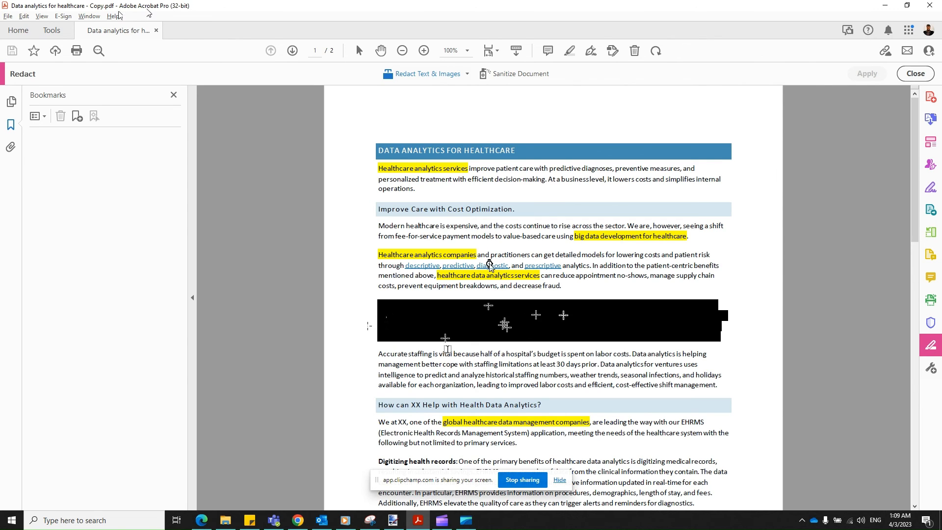
mouse_move(883, 5)
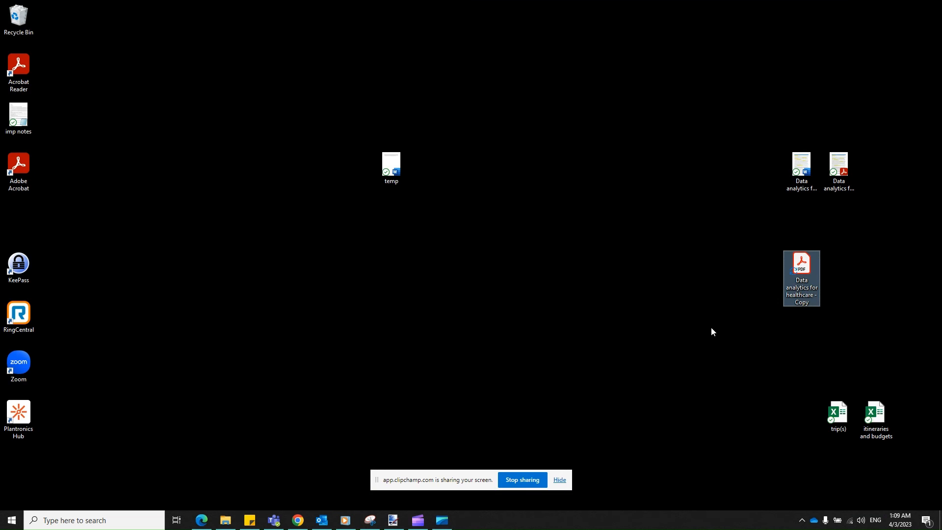
Reopen 'Data analytics for healthcare - Copy' from the desktop, showing the paragraph still blacked out
double_click(801, 277)
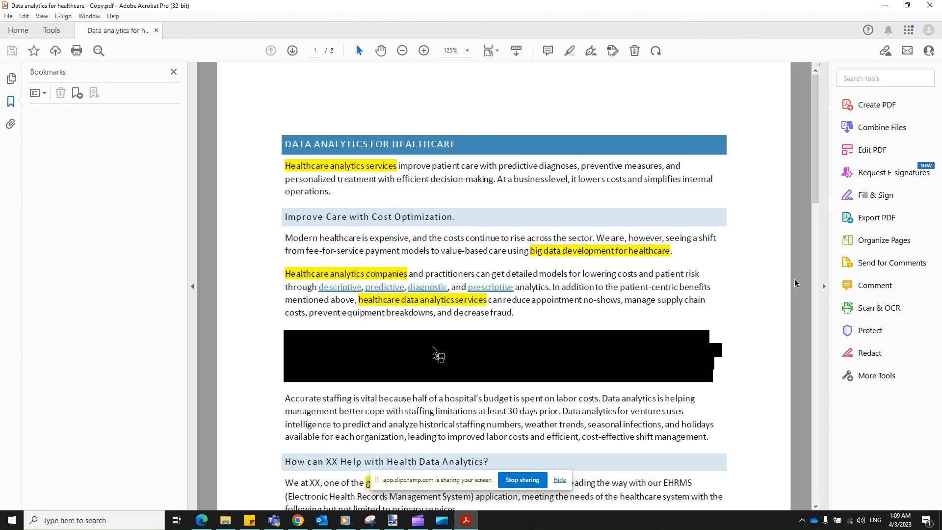